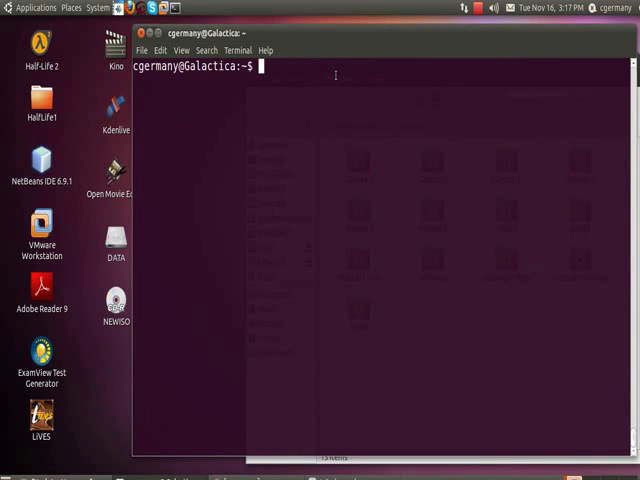
- Run sudo nano /etc/hosts to edit the hosts file as root
type("sudo nano")
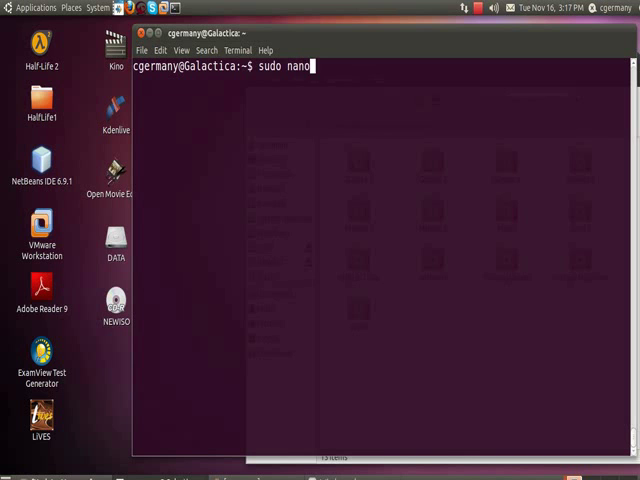
type("/etc/hos")
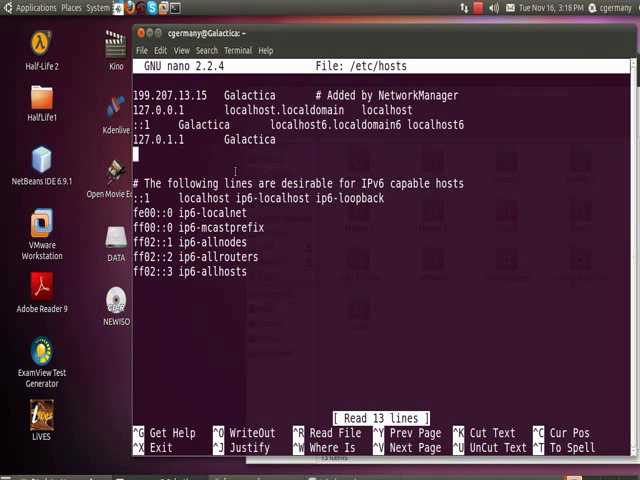
- Add the line 199.207.13.13 Pegasus, then save the hosts file and exit nano
type("199.207.")
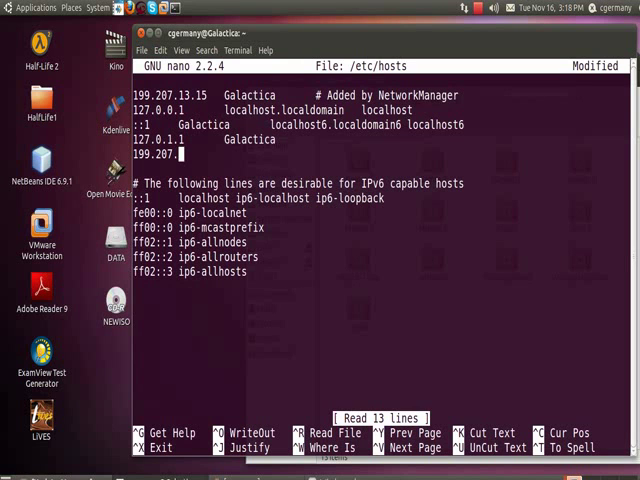
type("13.13")
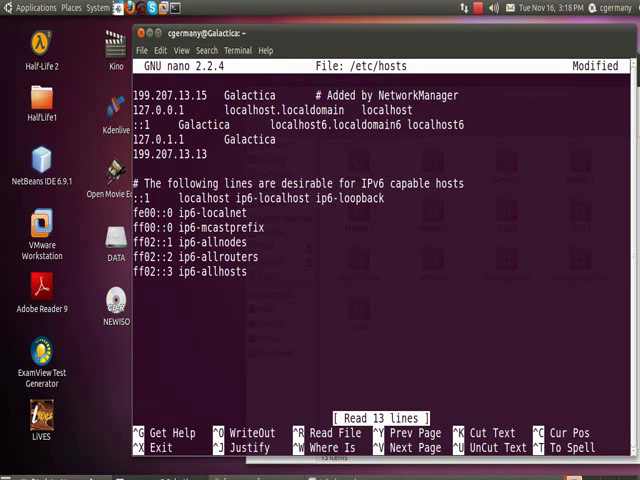
type("peg")
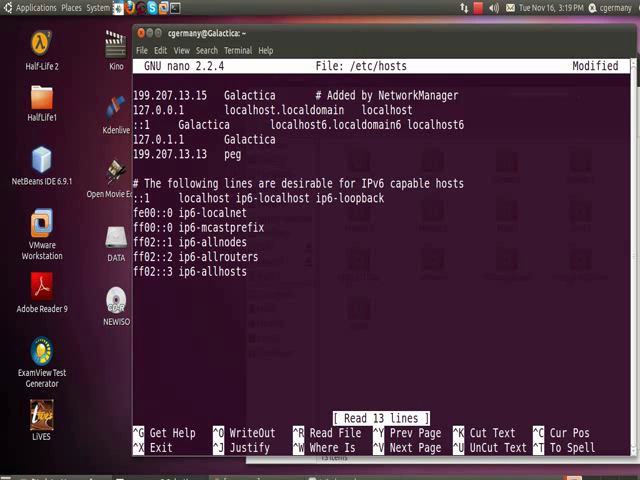
type("asus")
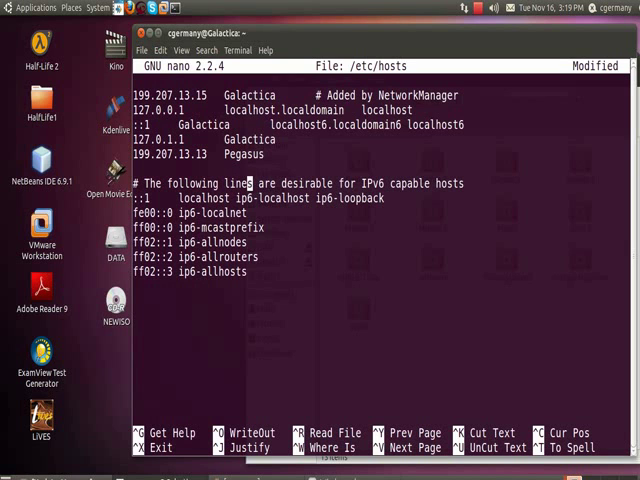
key("ctrl+x")
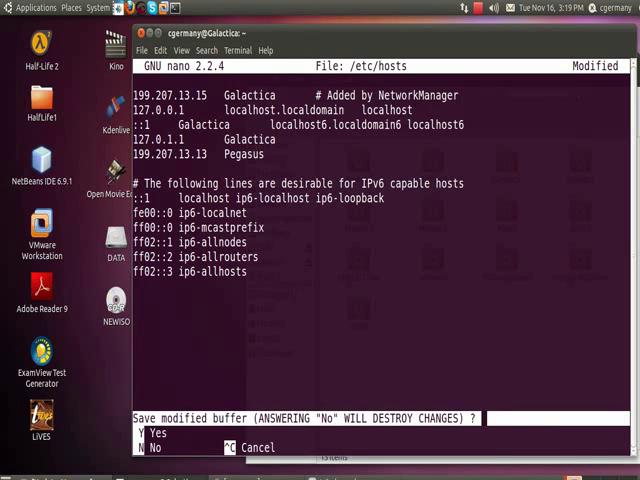
key("y")
type("cat")
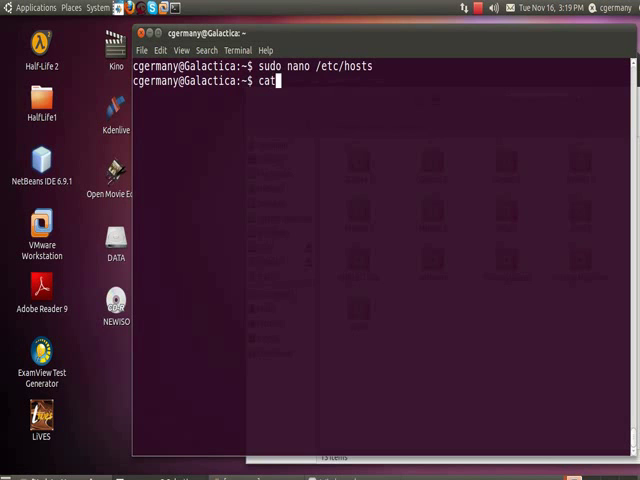
- Display /etc/hosts, then ping 199.207.13.13 and ping pegasus to verify the entry
type("/etc/hosts")
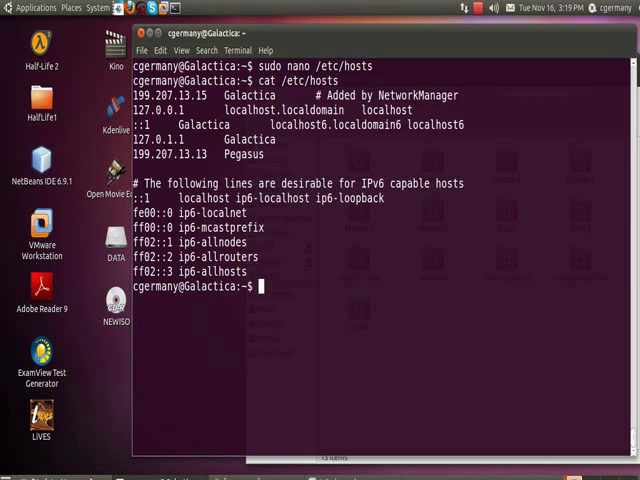
type("ping 199.")
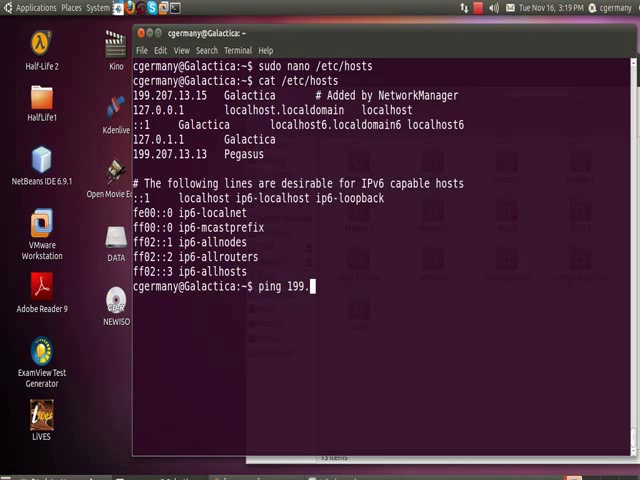
type("207.13.13")
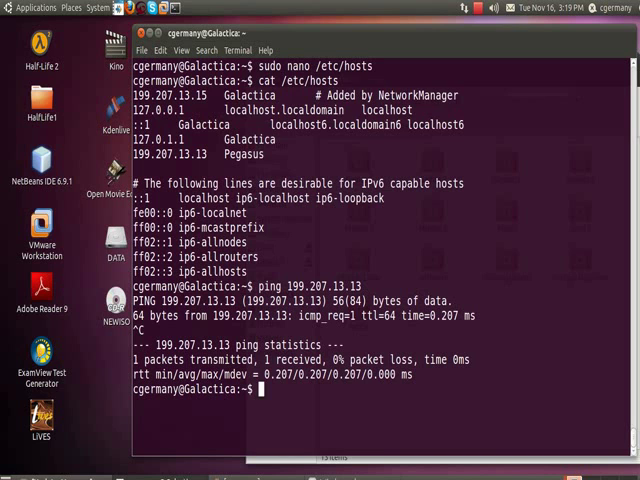
type("ping pe")
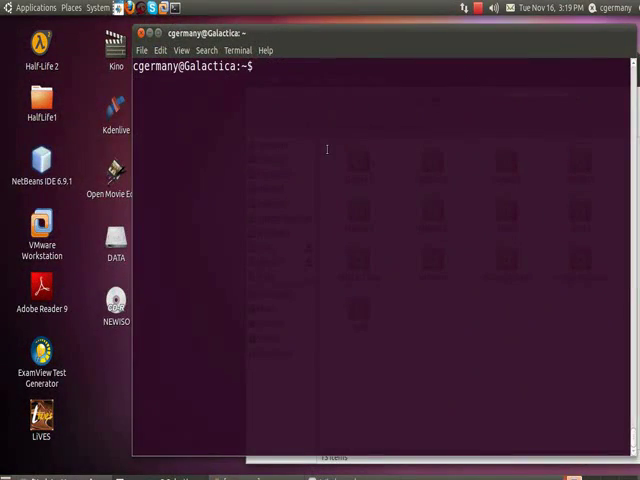
- Connect to Server as a Windows share and mount the write share on pegasus
left_click(72, 8)
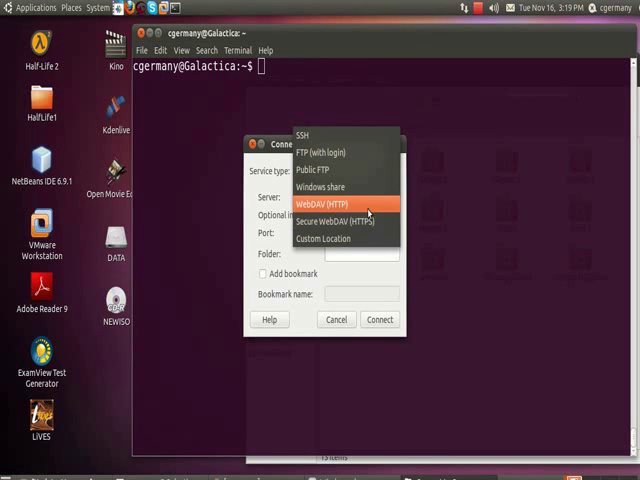
left_click(322, 188)
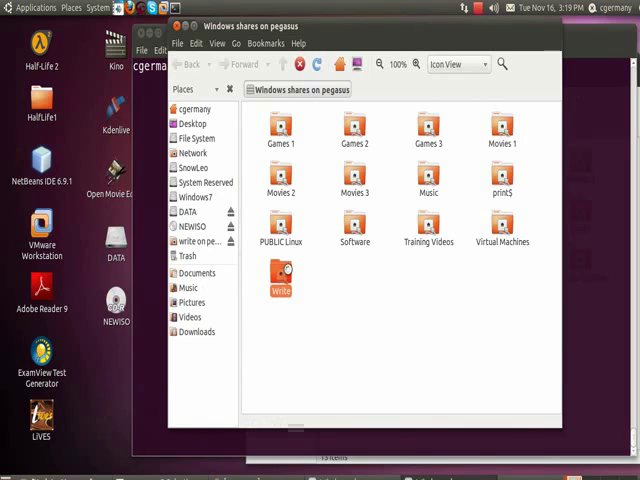
double_click(280, 284)
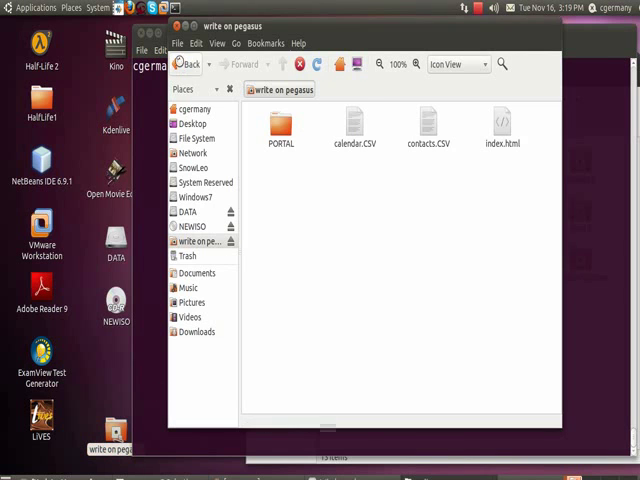
- Go back to the pegasus share list and mount the Music share with the password
left_click(192, 64)
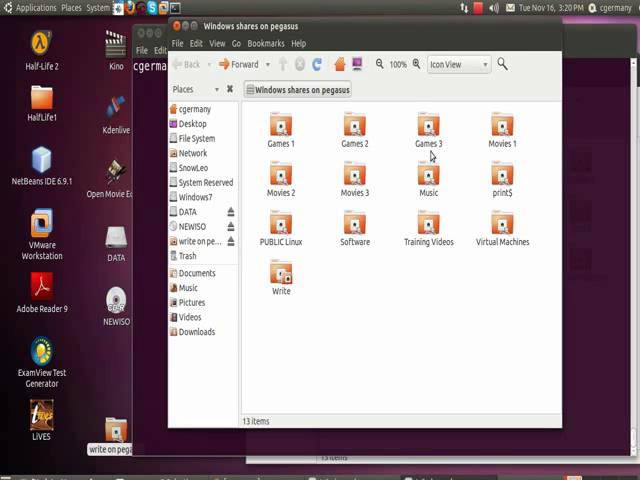
double_click(428, 180)
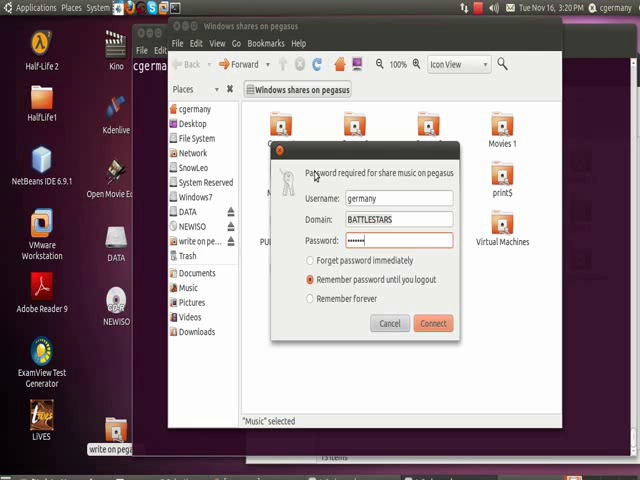
left_click(432, 324)
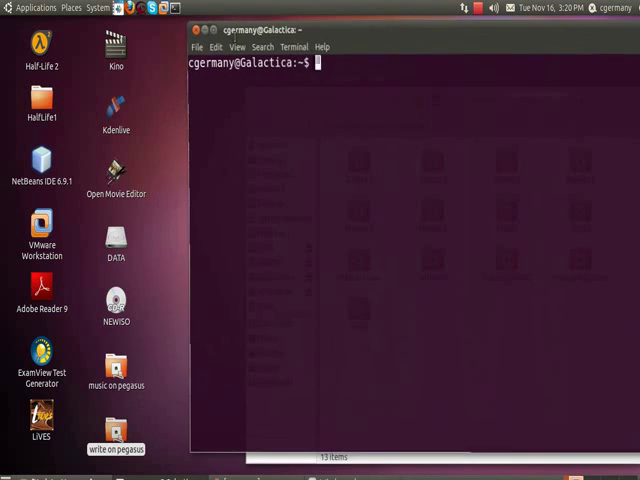
- Unmount the write on pegasus share from its desktop icon
left_click(116, 372)
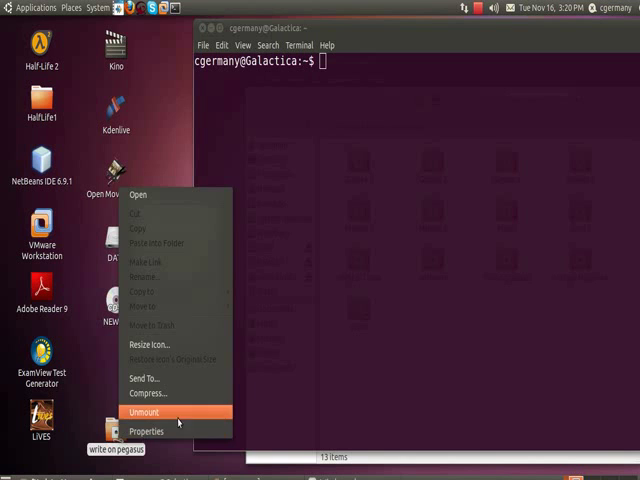
left_click(144, 412)
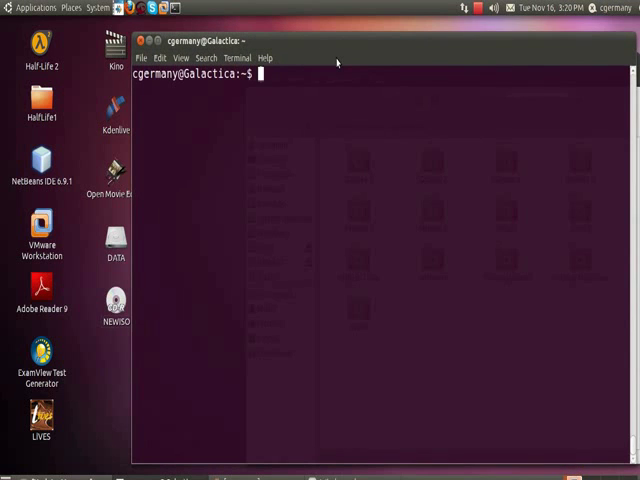
- List mounted filesystems with mount, confirm no Samba shares, then clear the screen
type("mount")
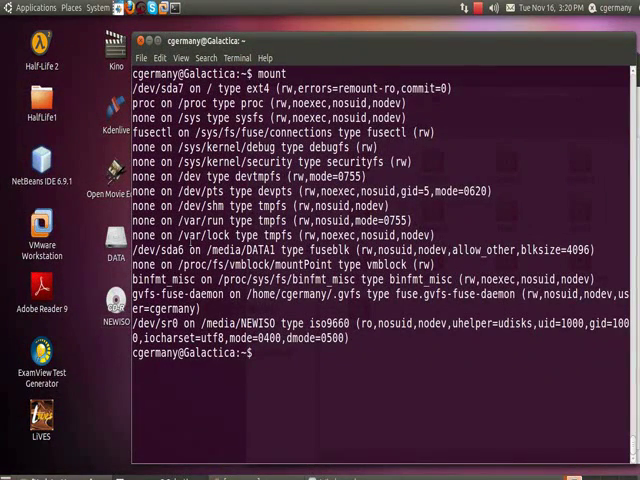
double_click(164, 88)
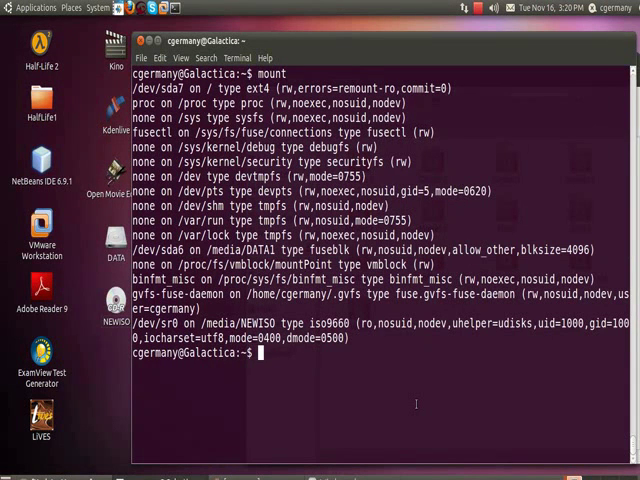
type("cle")
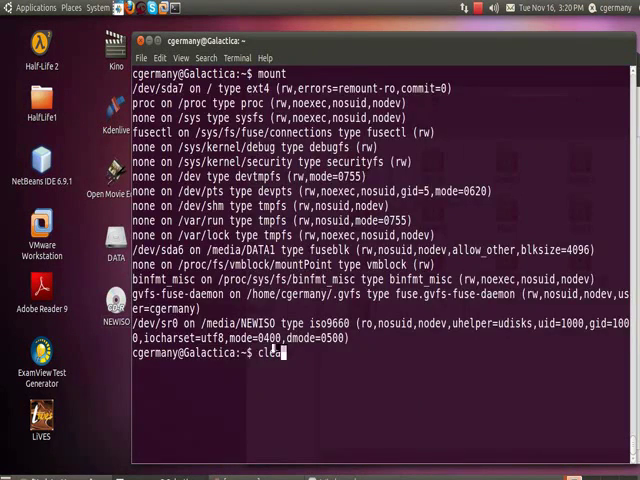
key("Return")
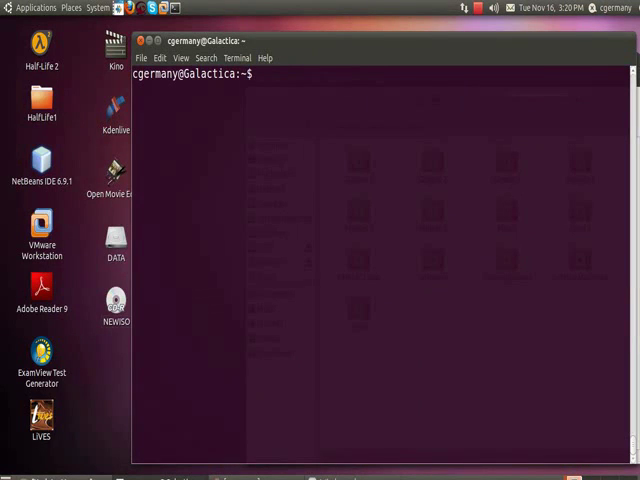
type("su")
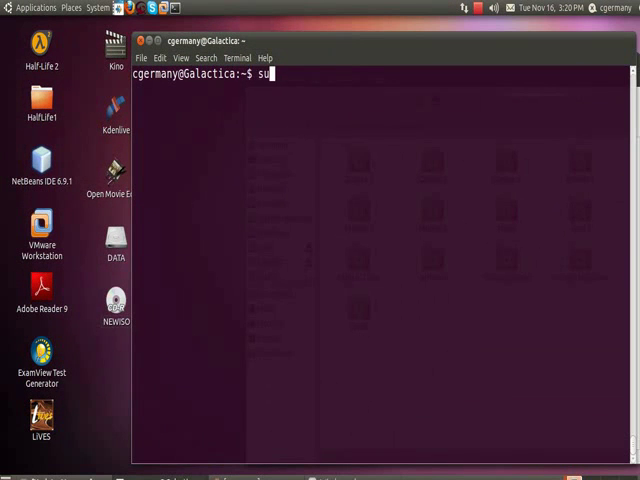
- Run sudo apt-get install smbfs, then list mounted filesystems with mount
type("d")
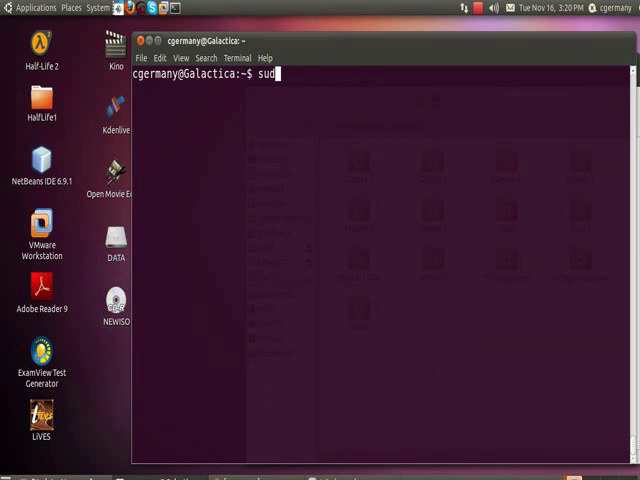
type("o")
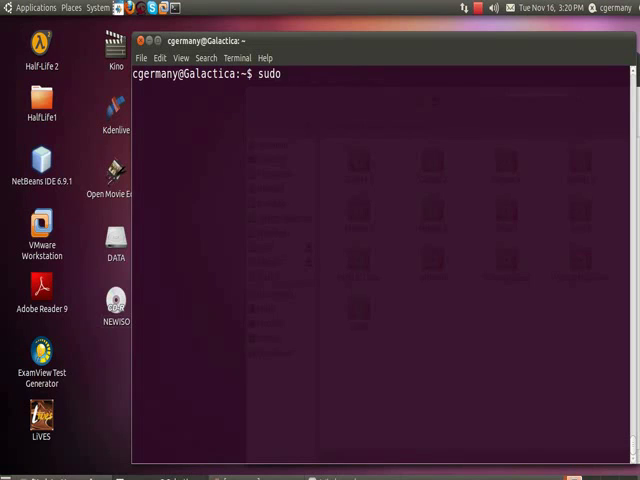
type("apt-get")
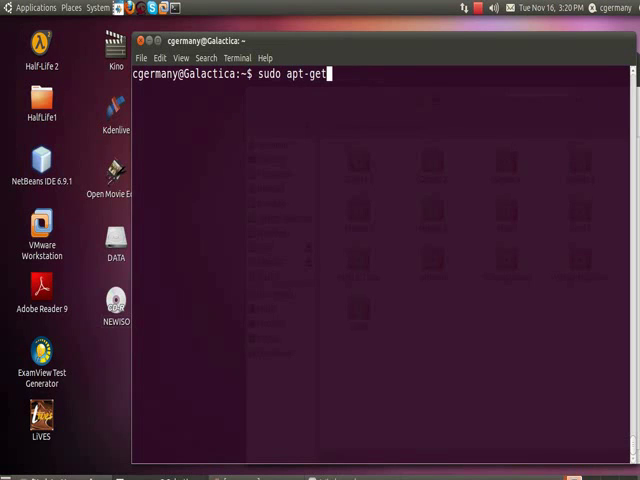
type("install smb")
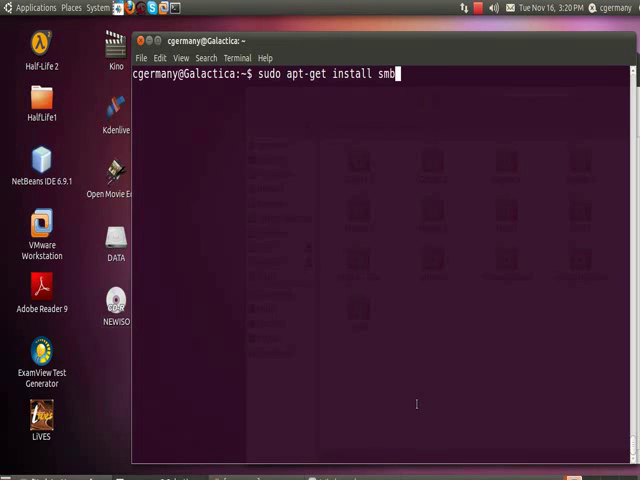
key("Return")
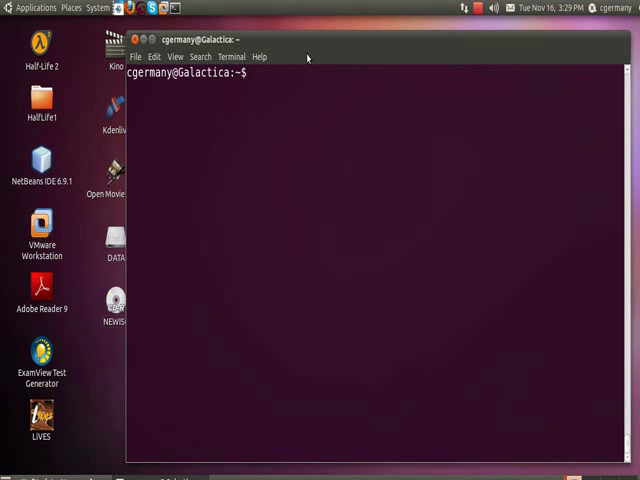
type("mount")
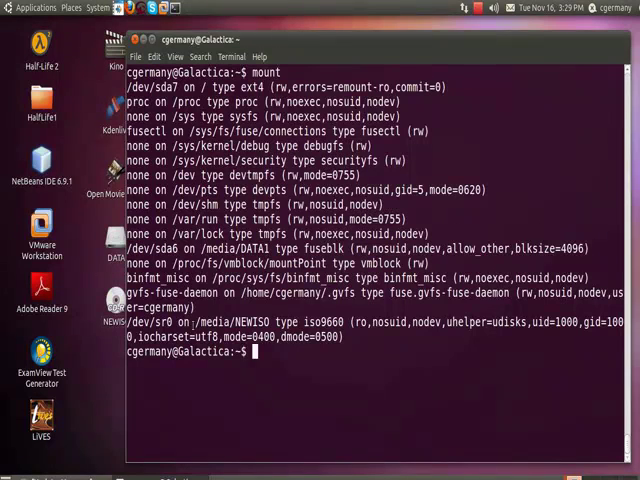
- List the home folder with ls -l and create the MOUNTME directory with sudo mkdir
double_click(220, 322)
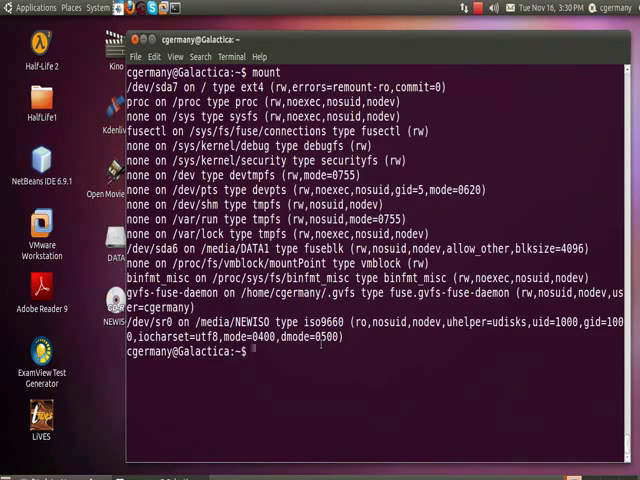
type("c")
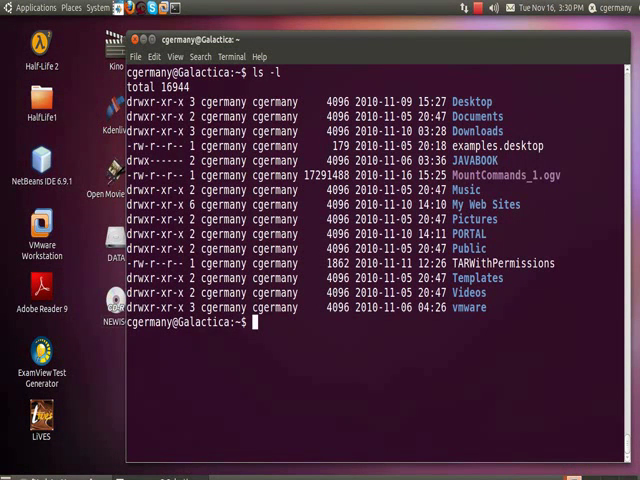
type("sudo")
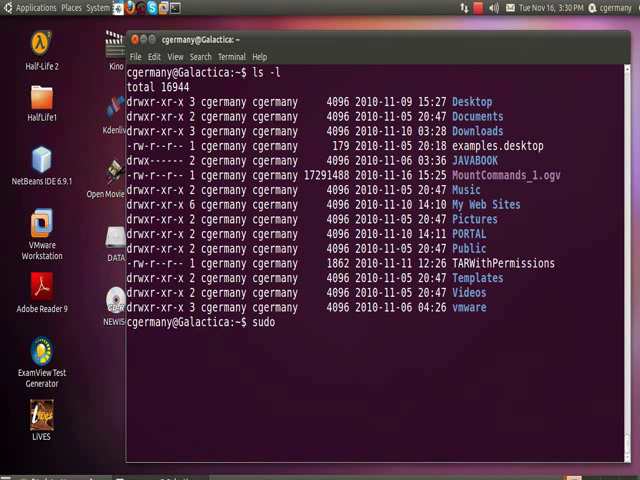
type("mkdir")
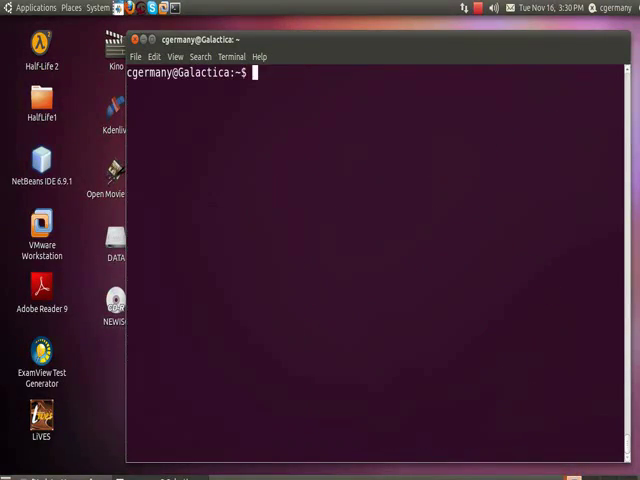
type("sudo -")
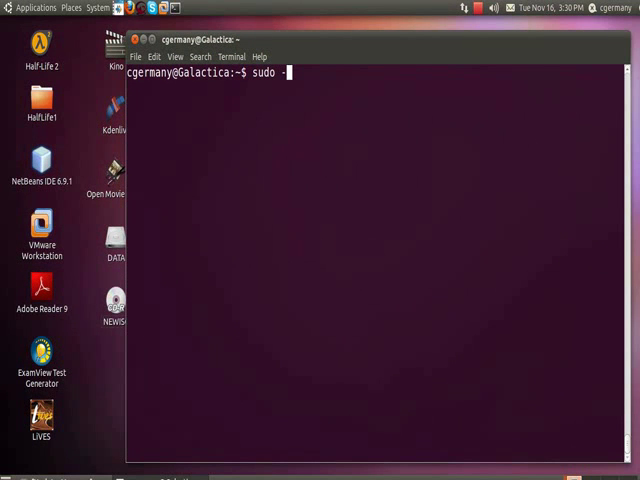
- Mount //199.207.13.13/Write onto MOUNTME via sudo mount -t cifs, entering the password
type("mount -t")
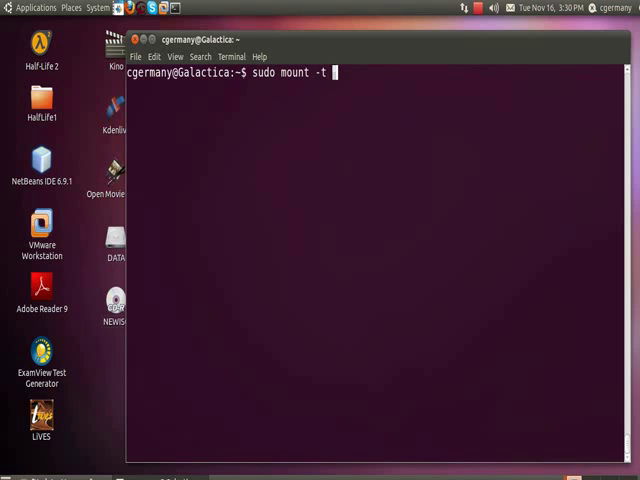
type("c")
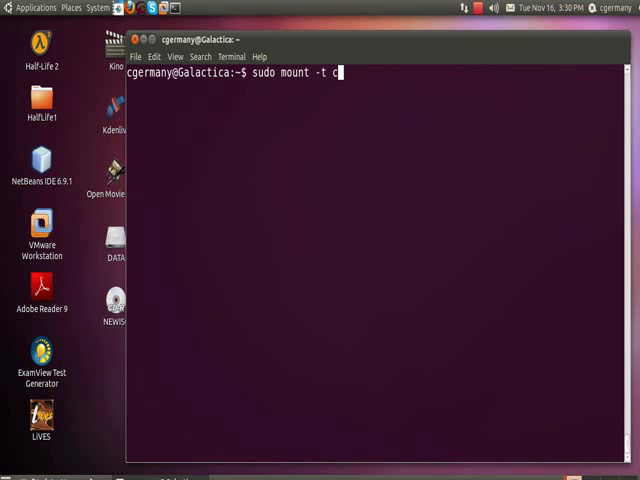
type("ifs")
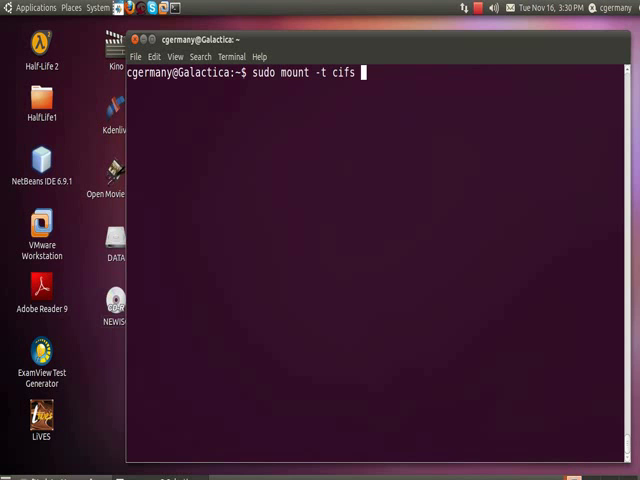
type("//")
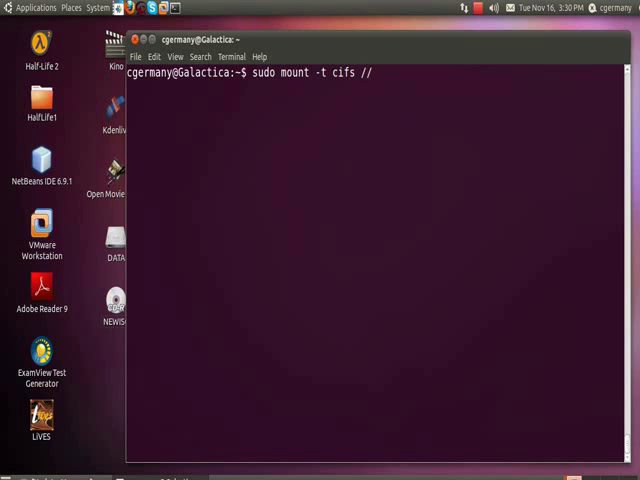
type("1")
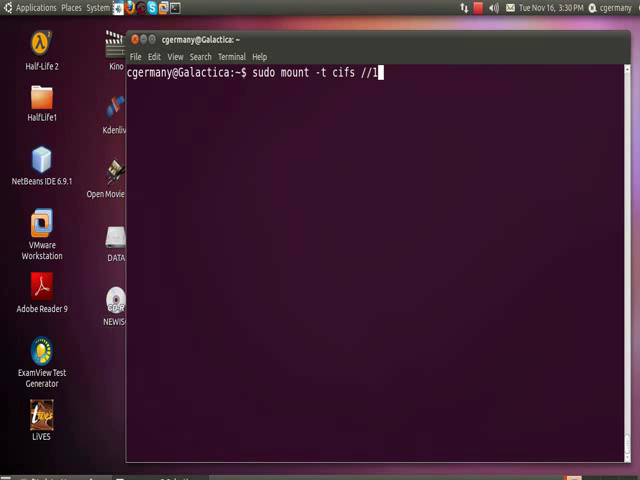
type("99.2")
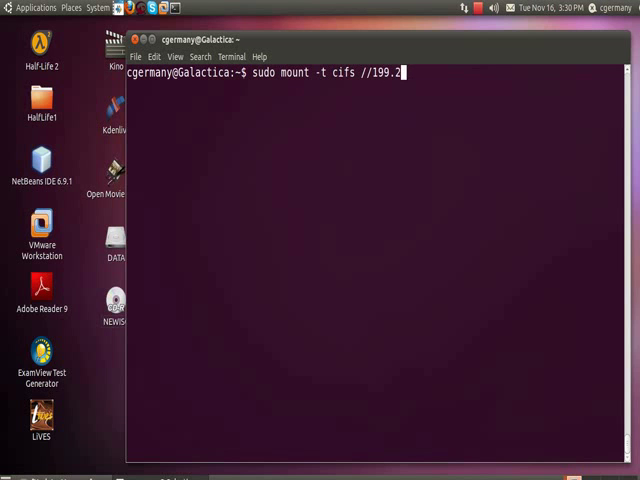
type("07.13.1")
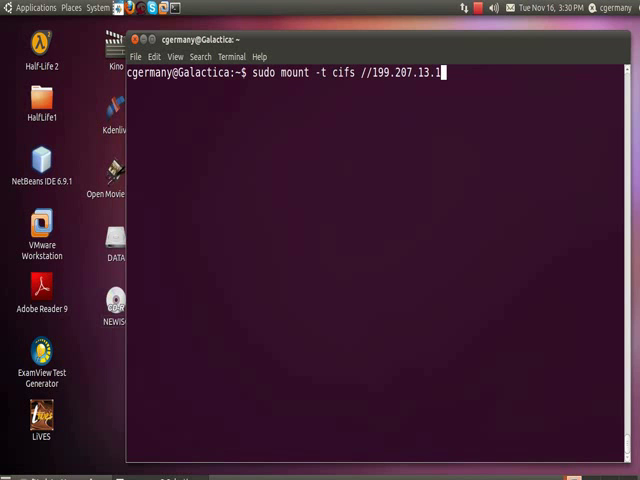
type("3/")
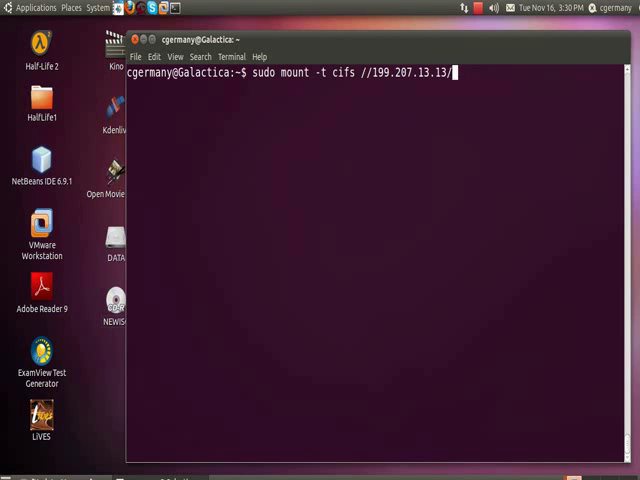
type("Write")
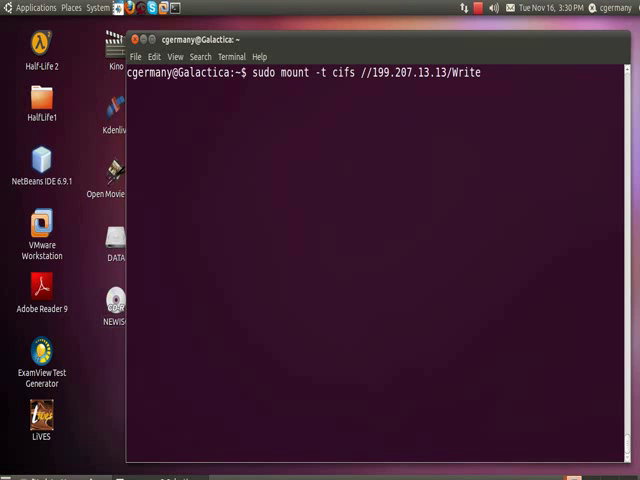
type("MOUNTME")
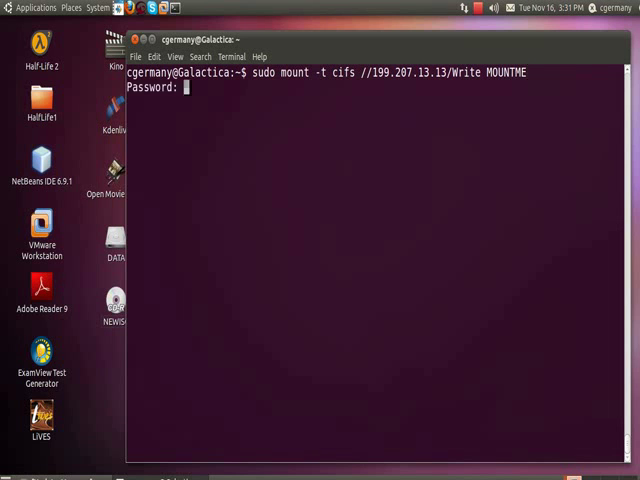
key("Return")
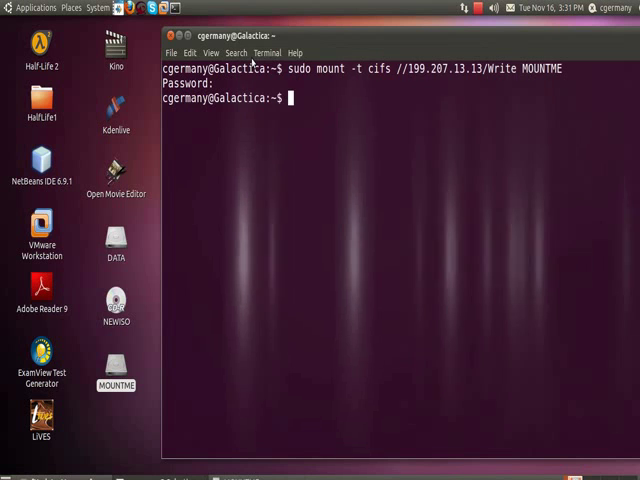
- Attempt to unmount MOUNTME from its desktop icon and dismiss the not-root failure
right_click(116, 376)
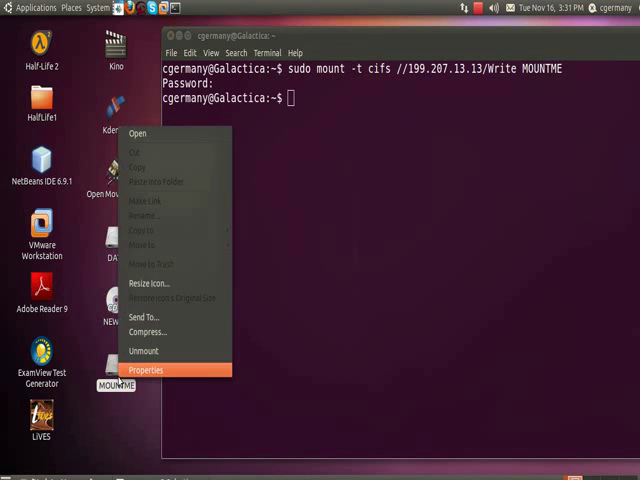
mouse_move(144, 350)
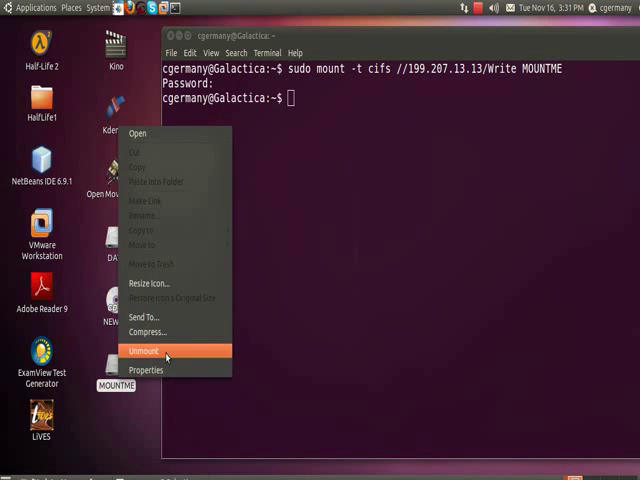
left_click(144, 350)
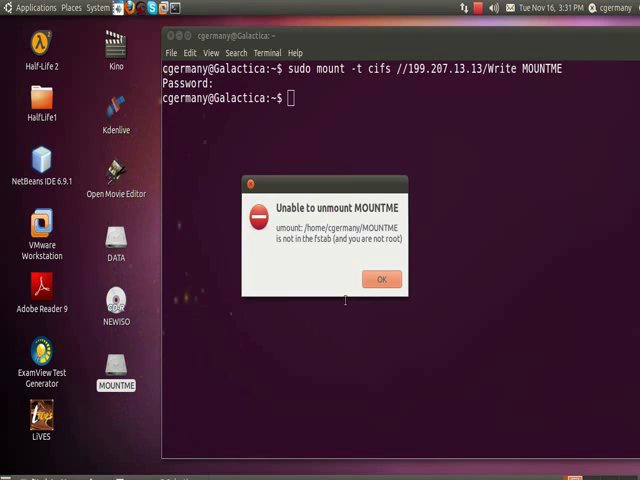
left_click(380, 278)
type("sudo umount")
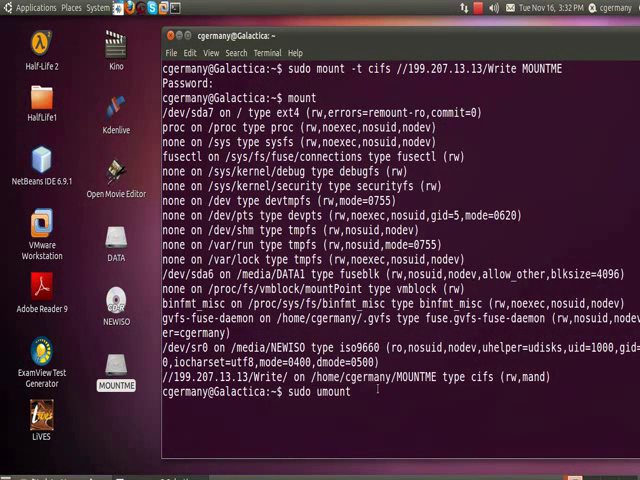
- Unmount MOUNTME with sudo umount so the Write share's desktop icon disappears
type("MOUNTME")
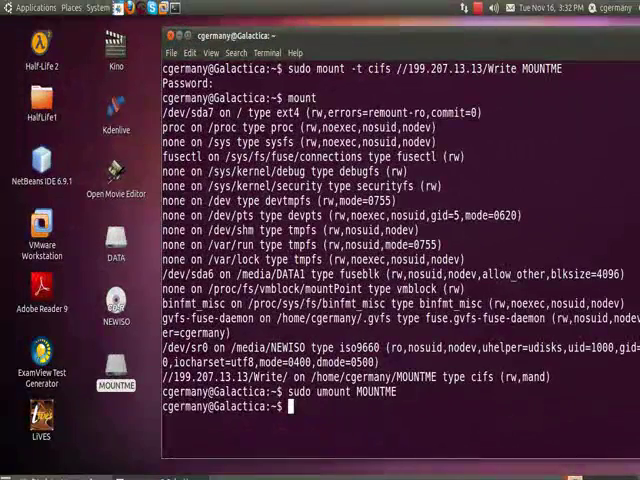
type("mount")
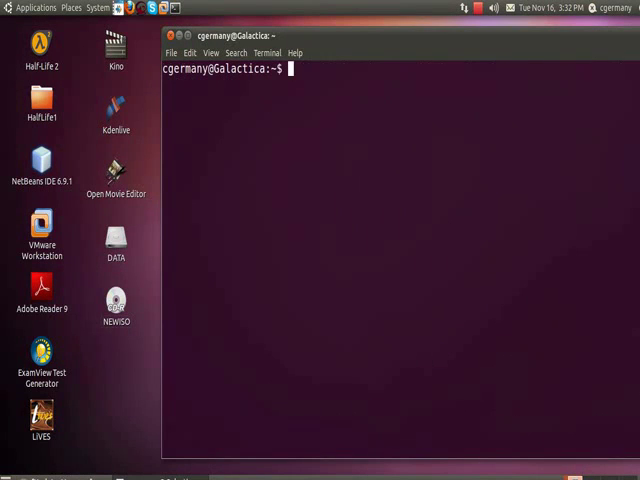
- Mount //pegasus/Write onto MOUNTME as cifs via sudo mount -t cifs, entering the password
type("sudo")
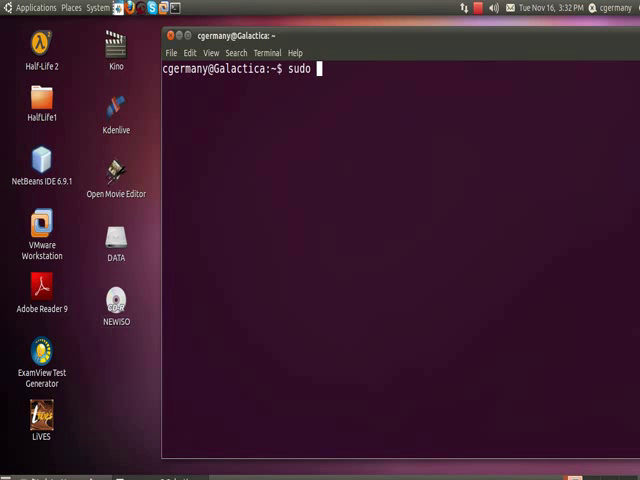
type("mount -t")
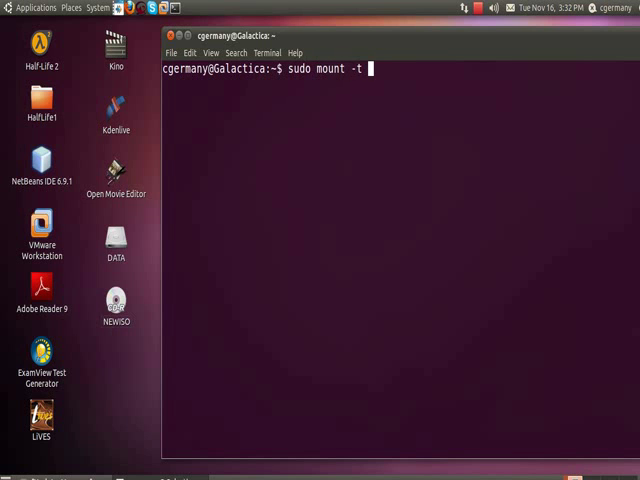
type("c")
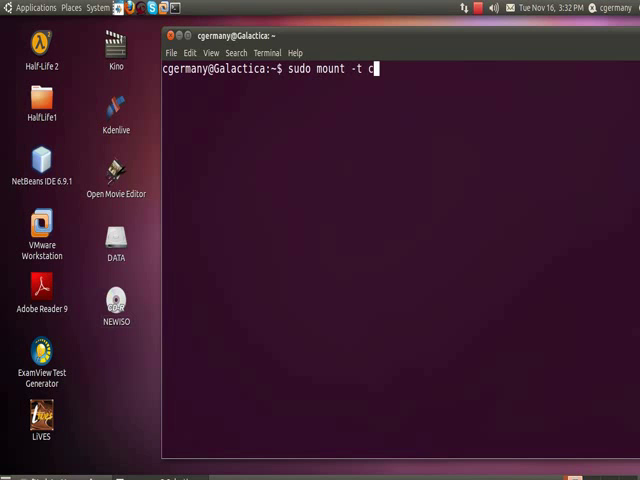
type("ifs //p")
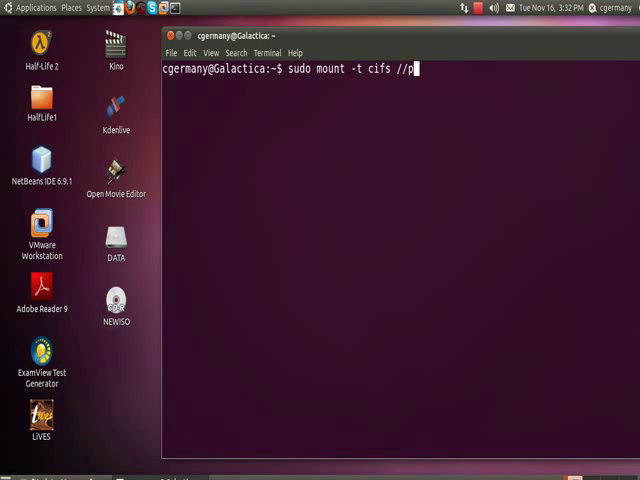
type("egasu")
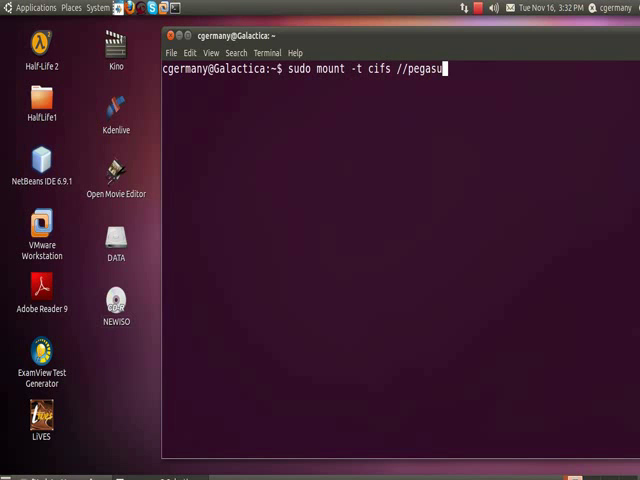
type("s/Wri")
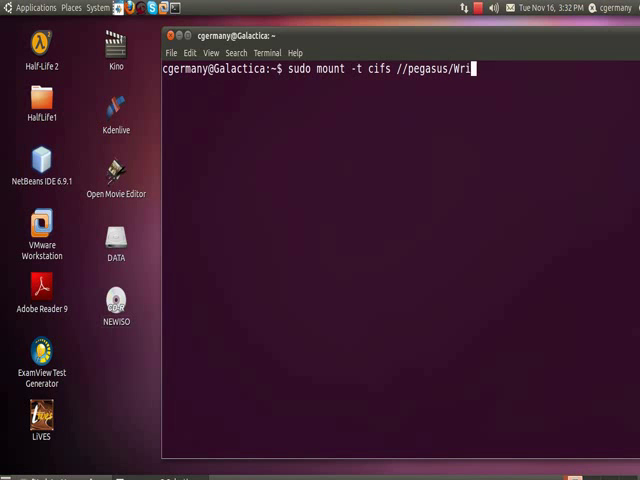
type("te MOUNTME")
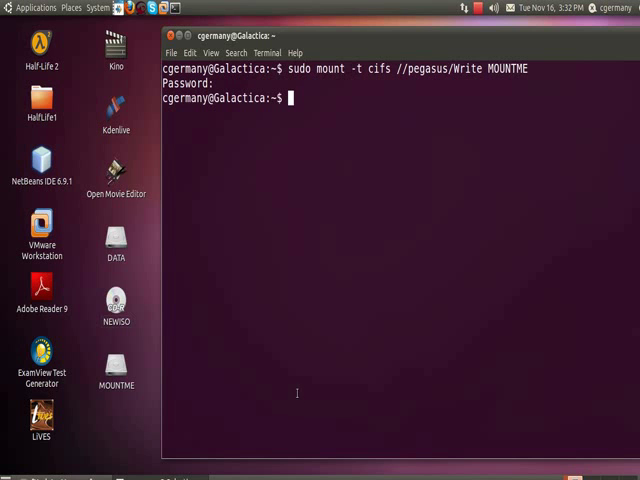
- Open the restored MOUNTME icon on the desktop to view the mounted share
left_click(116, 370)
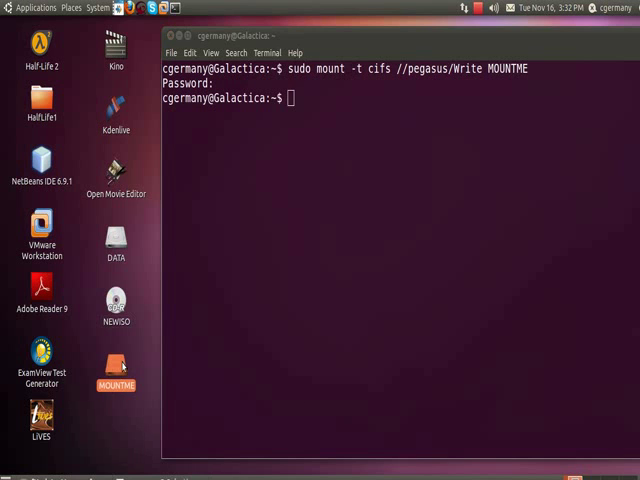
double_click(116, 368)
type("mount")
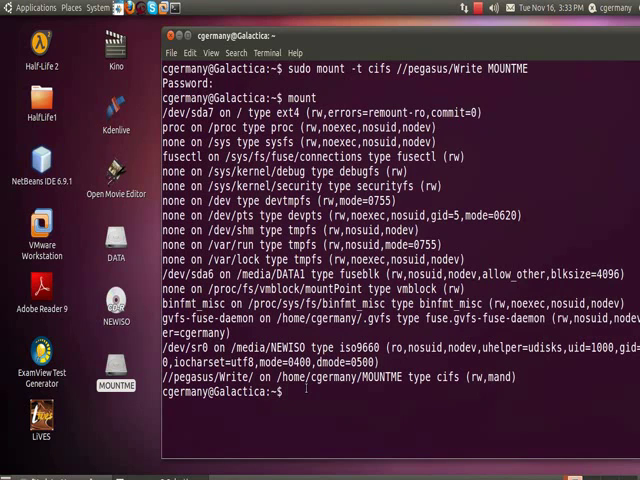
- Unmount MOUNTME again with sudo umount and clear the terminal
type("sudo umount")
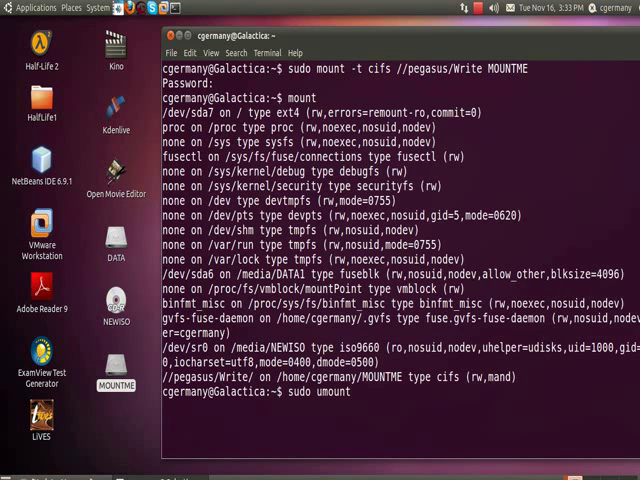
type("MOUNTM")
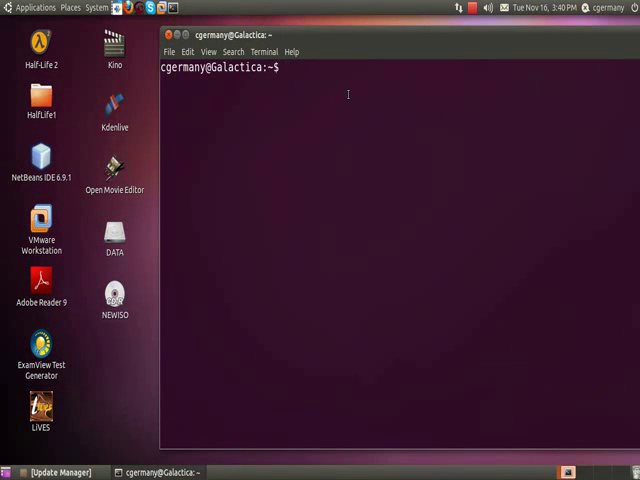
- Mount //199.207.13.13/Write onto MOUNTME using smbfs, entering the sudo password
type("sudo mount")
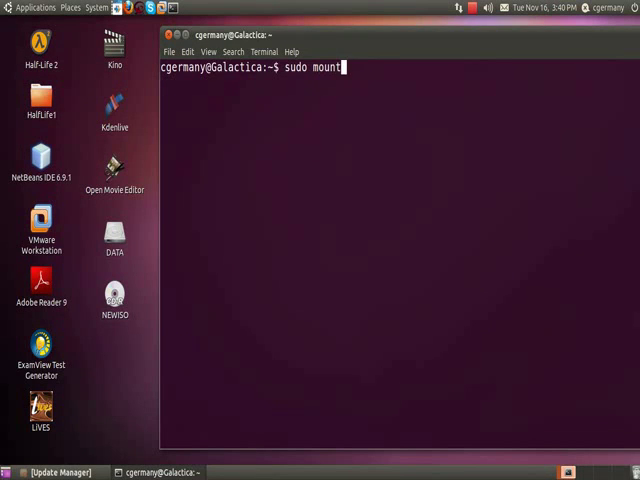
type("-t")
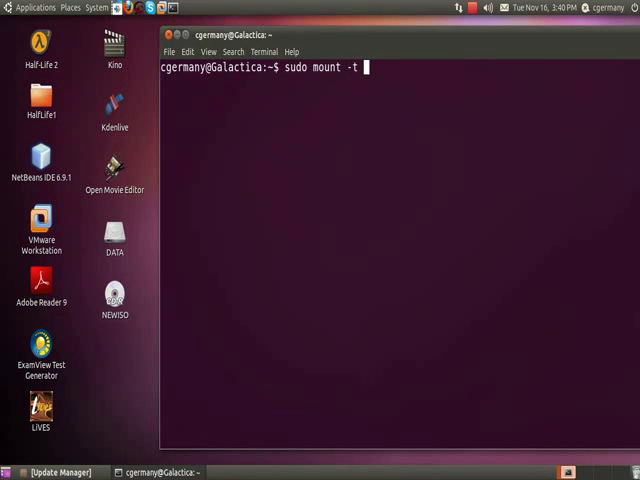
type("smbfs")
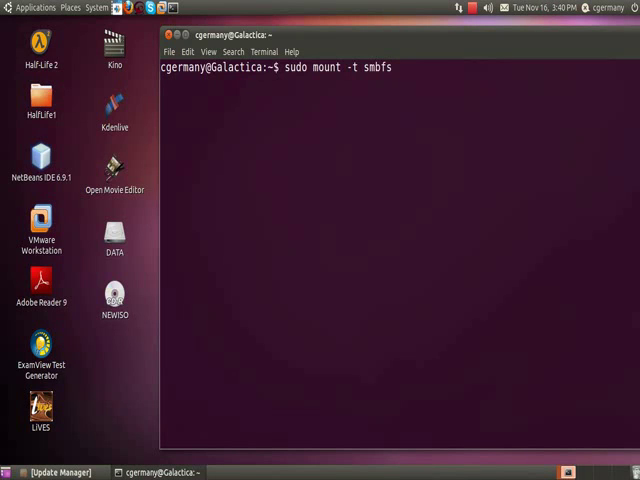
type("//199.2")
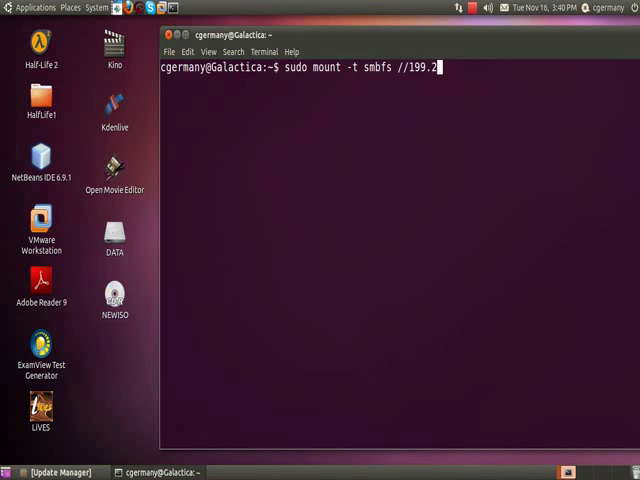
type("07")
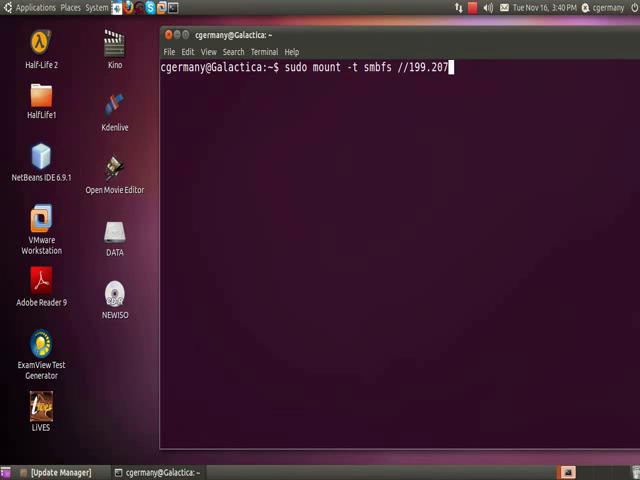
type("13.13/W")
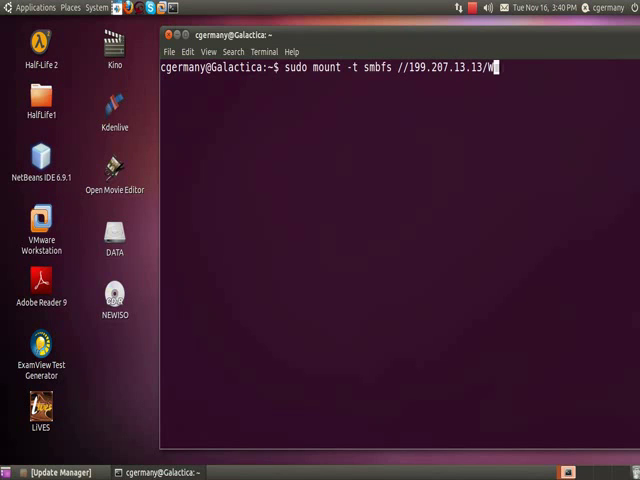
type("rite")
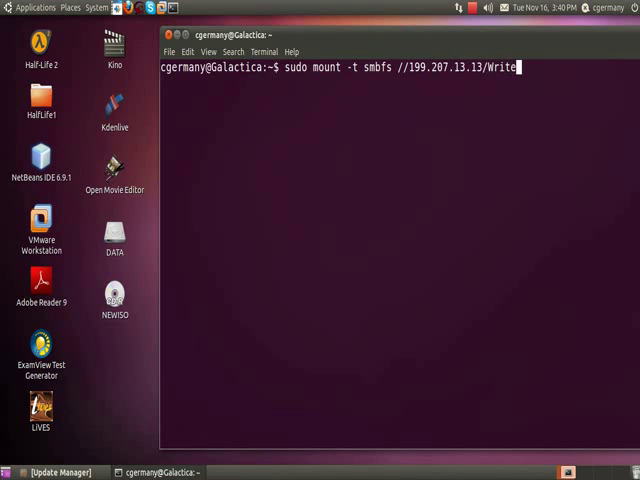
type("MOUNTM")
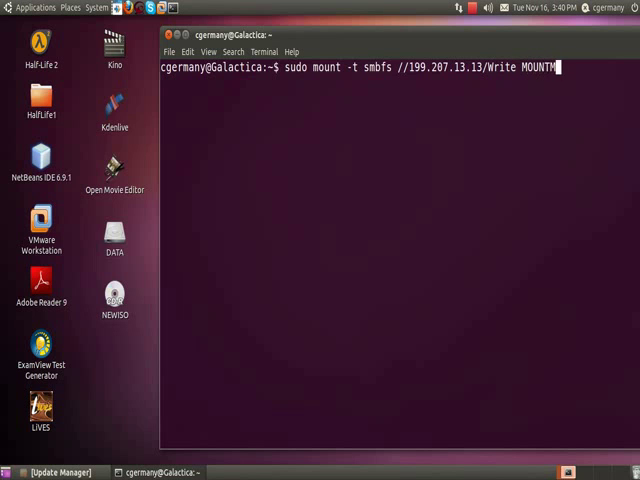
key("Return")
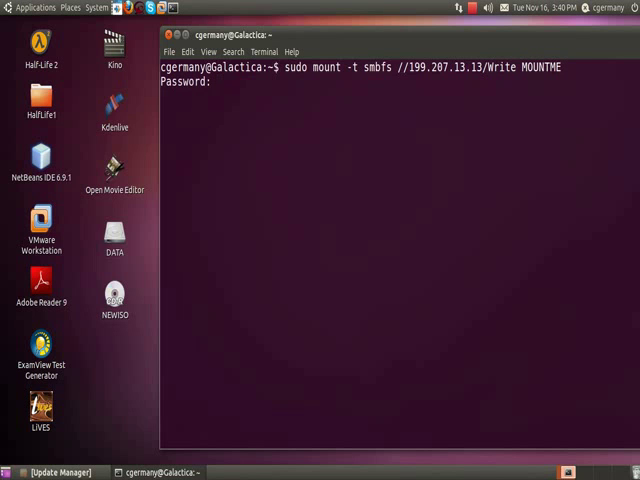
key("Return")
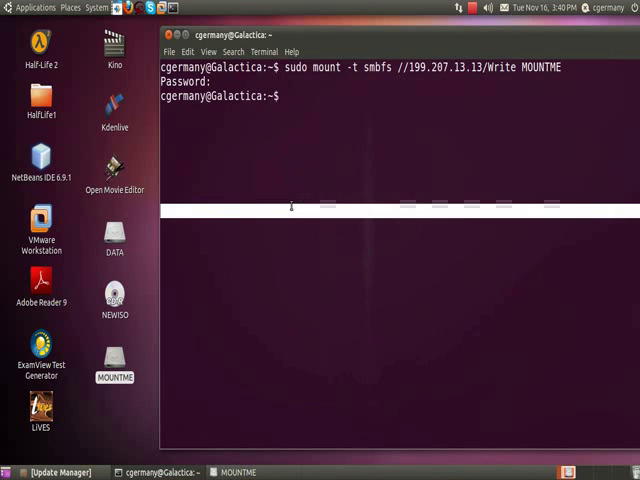
- List mounts with mount to show the smbfs MOUNTME entry, then clear the screen
type("mount")
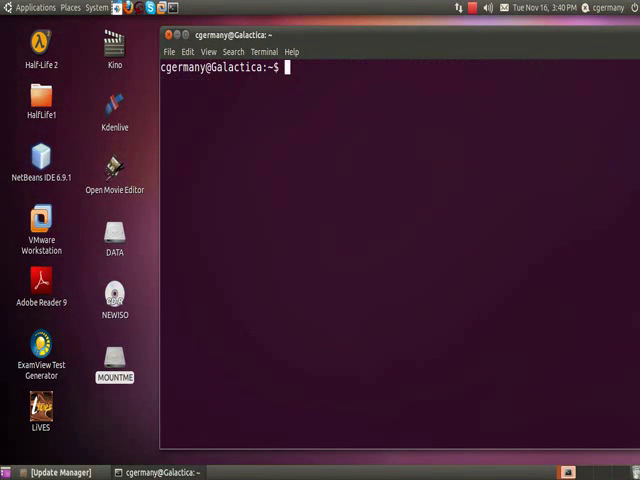
- Unmount MOUNTME with sudo umount so its desktop icon disappears
type("sudo u")
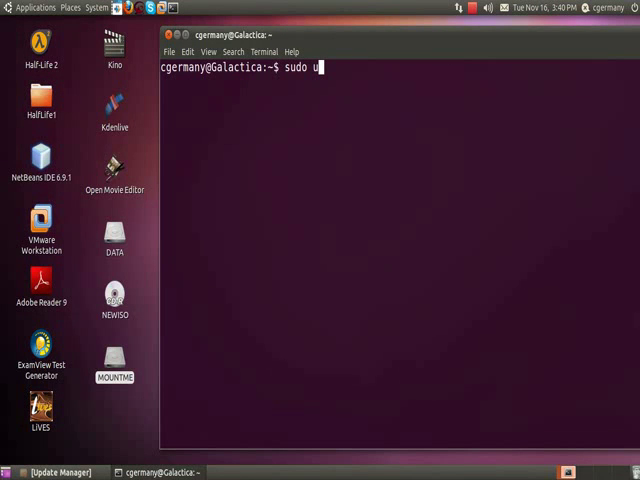
type("mount MOUNT")
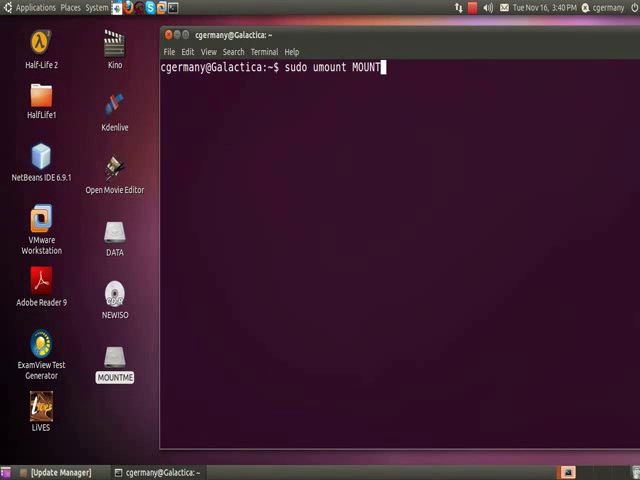
key("Return")
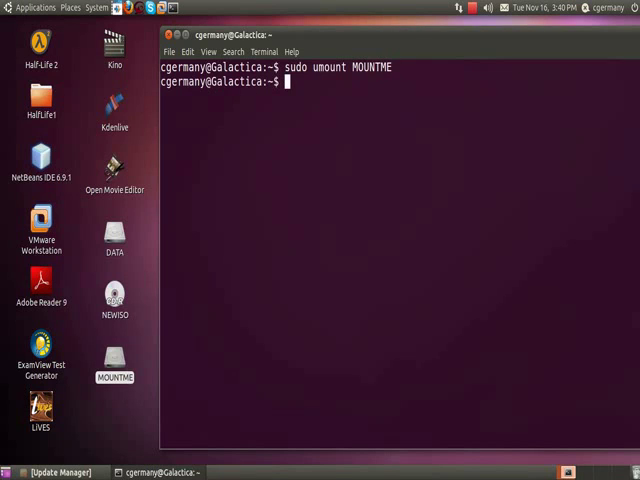
- List mounts to confirm MOUNTME is gone, then clear the terminal
type("mount")
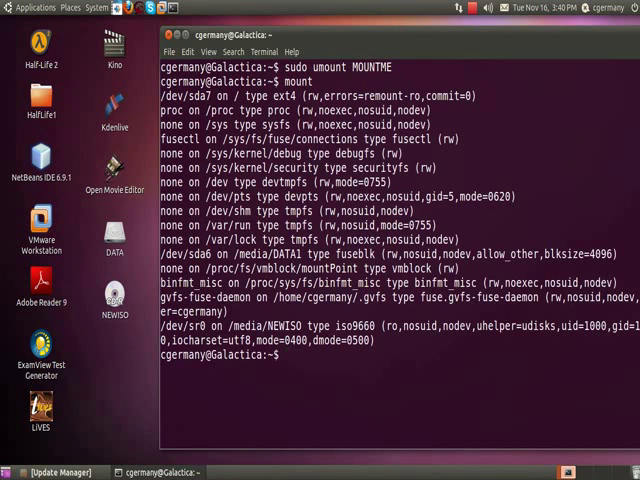
type("clear")
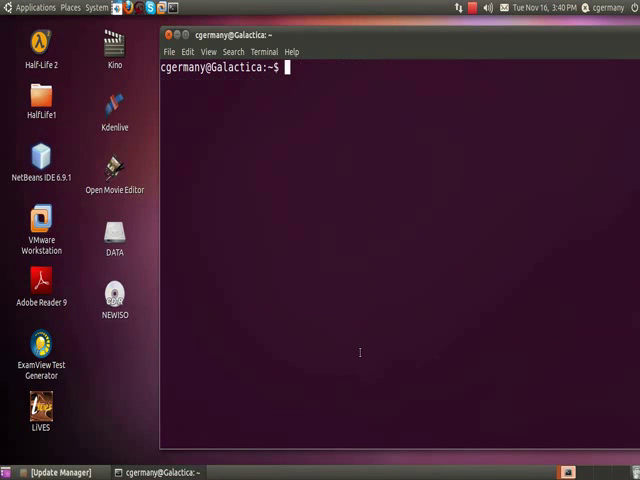